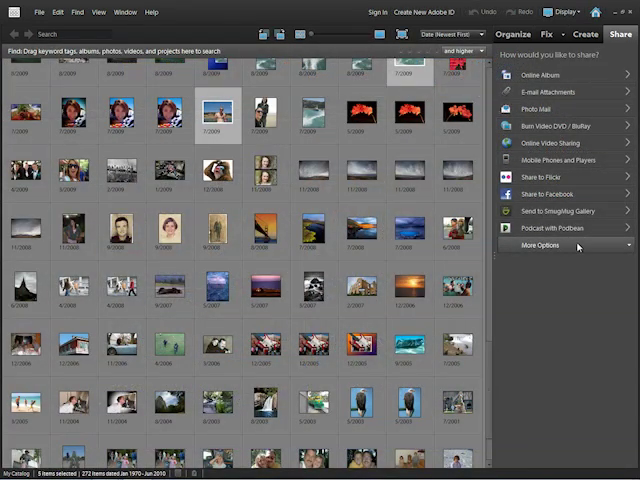
Expand More Options in the Share panel to show the additional sharing choices.
click(545, 245)
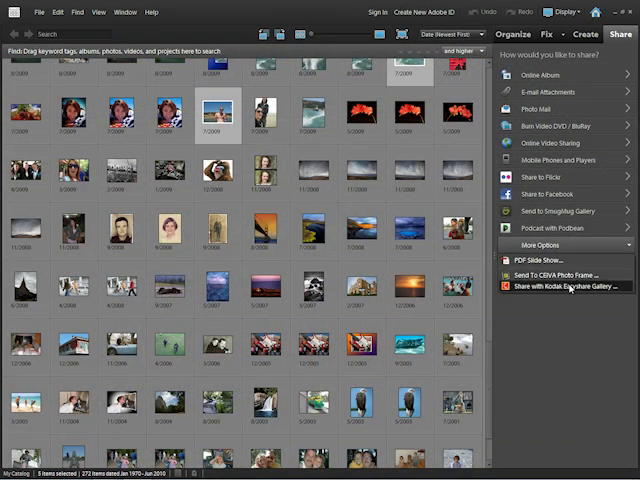
click(565, 288)
text(fb)
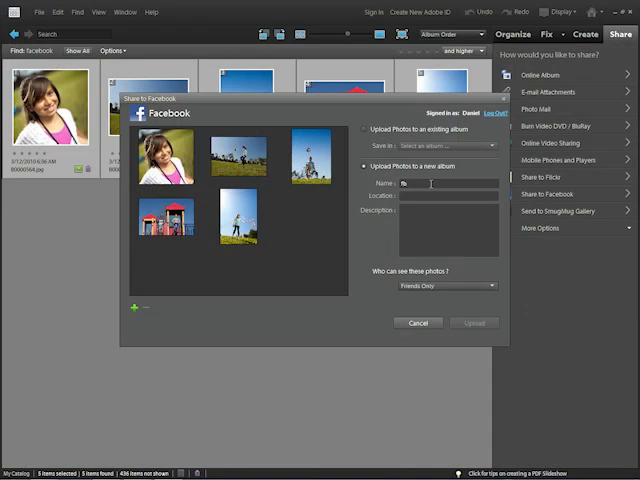
Enter a name for the new Facebook album holding the five photos.
click(474, 322)
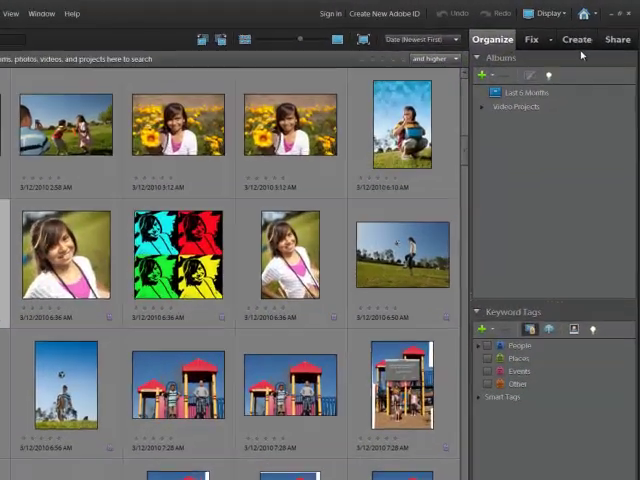
Return from the albums view to the Share panel's sharing options.
click(615, 39)
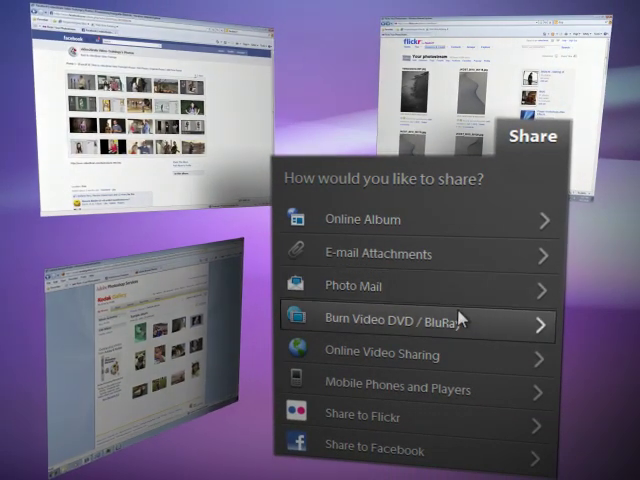
mouse_move(456, 421)
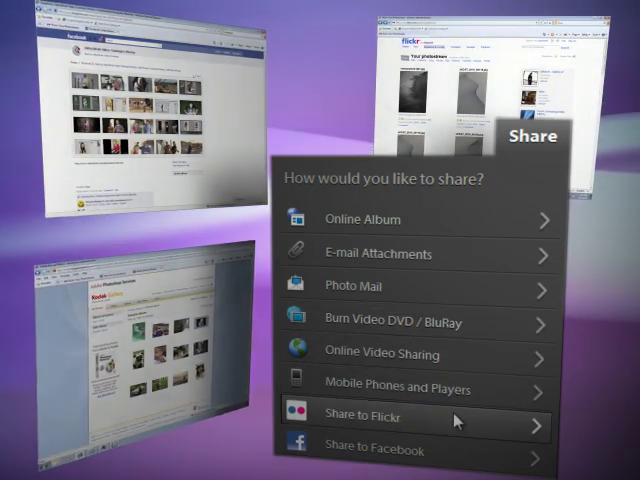